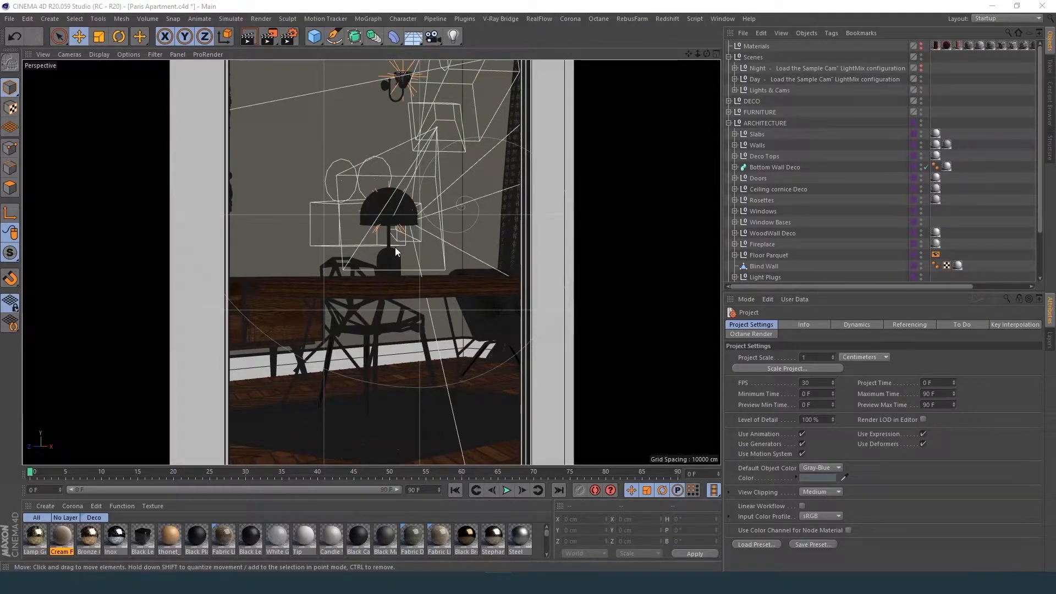
pyautogui.moveTo(434, 229)
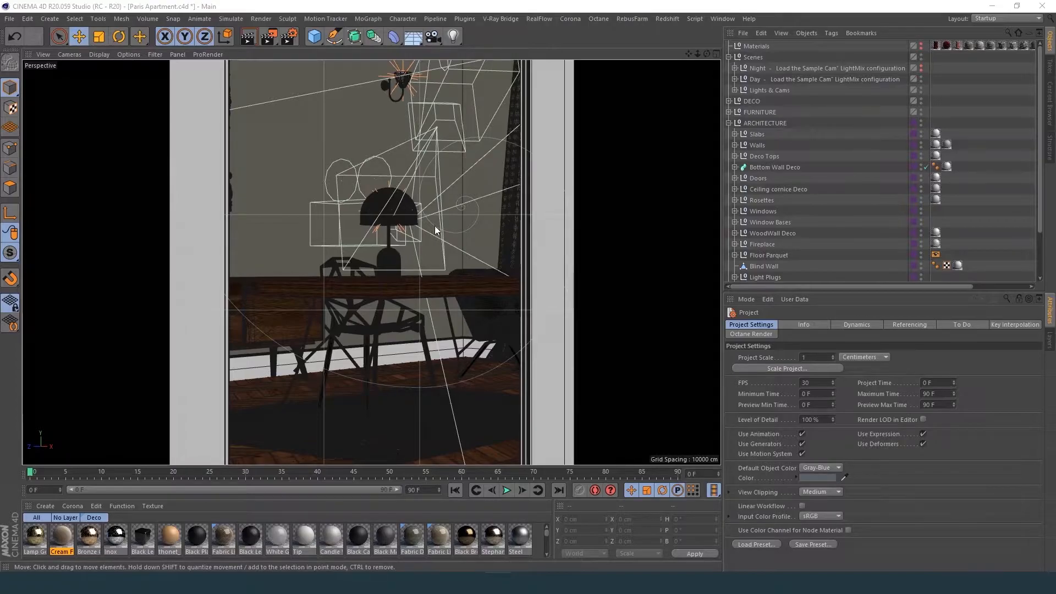
# - Bring up the Corona Multi-Pass manager for the Paris Apartment scene
pyautogui.click(570, 19)
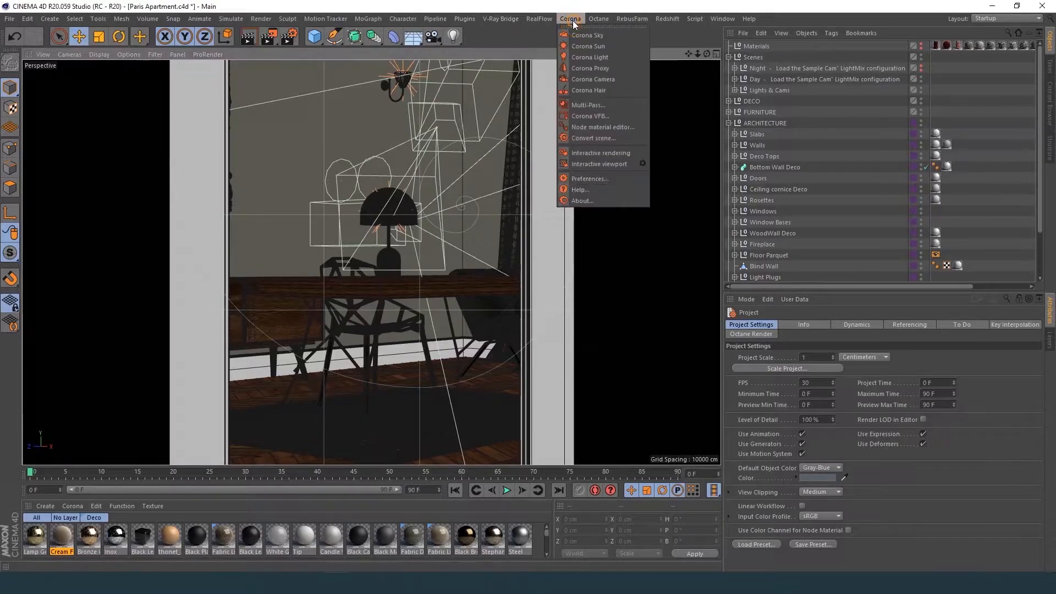
pyautogui.moveTo(587, 106)
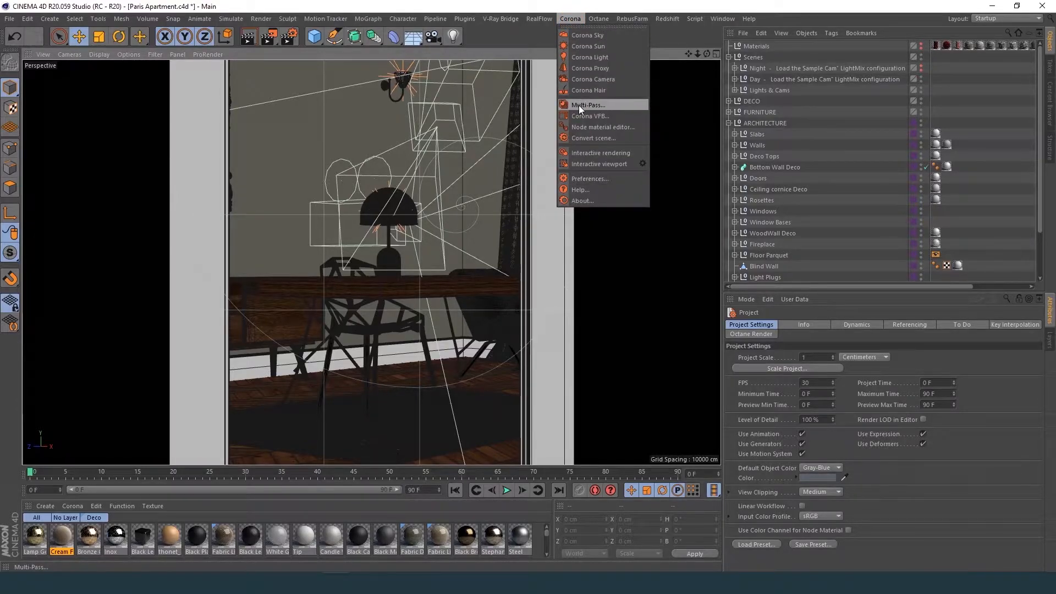
pyautogui.click(587, 105)
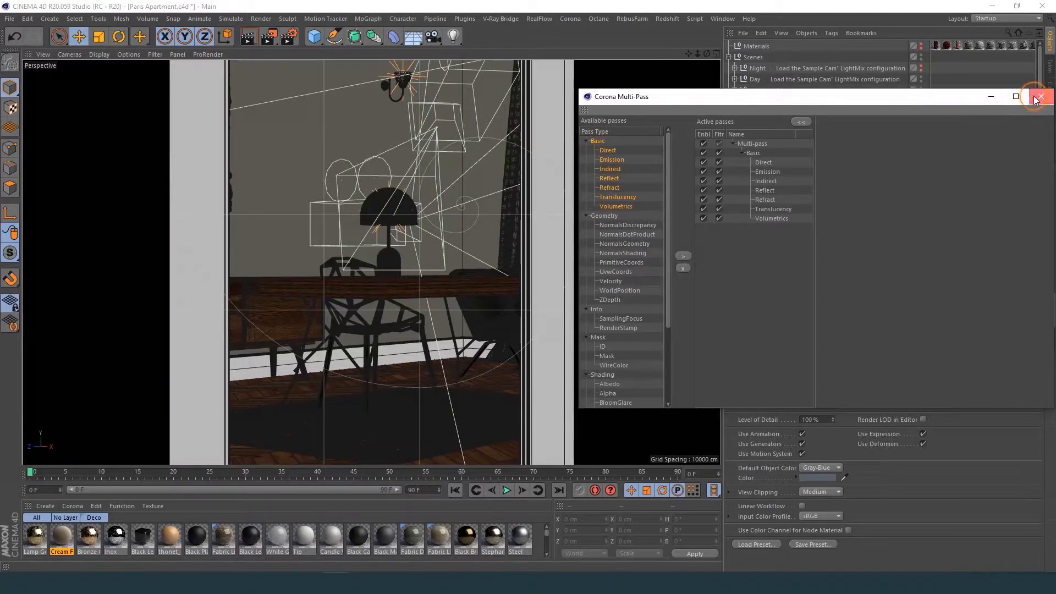
# - Save the regular render as 'paris' in the corona output folder
pyautogui.click(1040, 97)
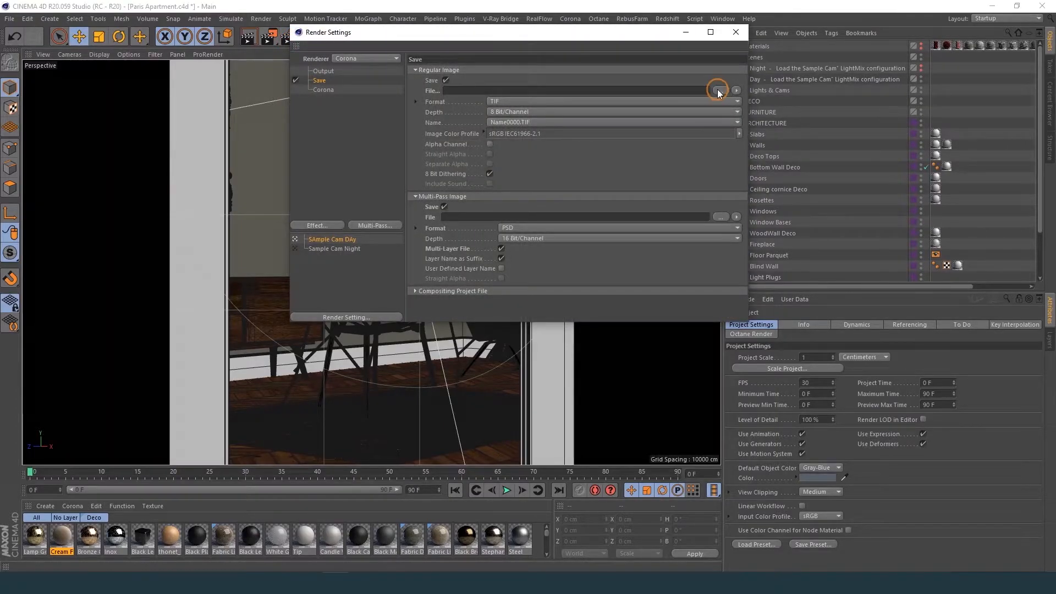
pyautogui.click(717, 91)
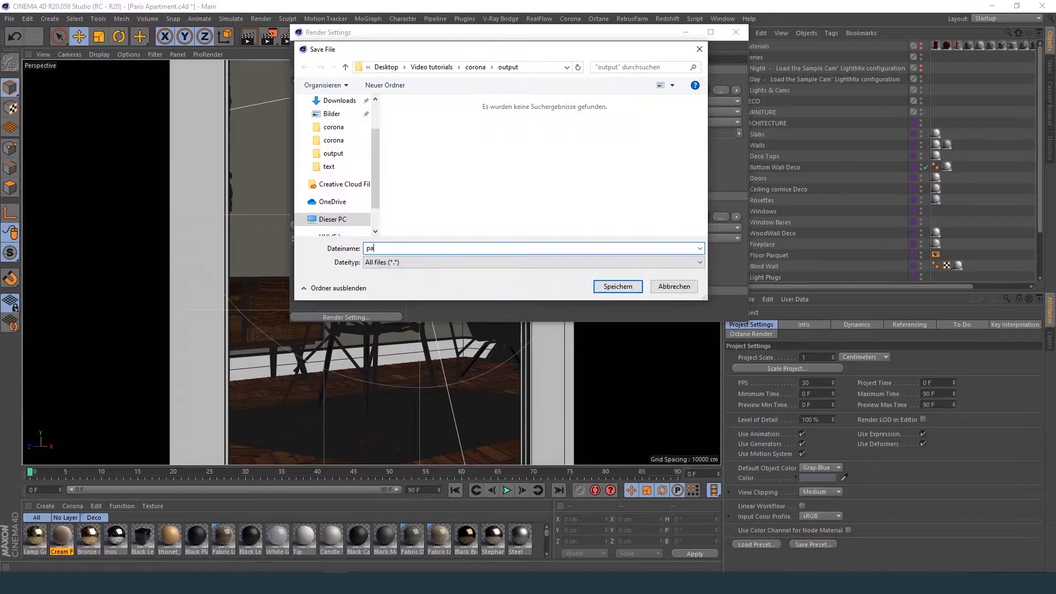
pyautogui.click(616, 286)
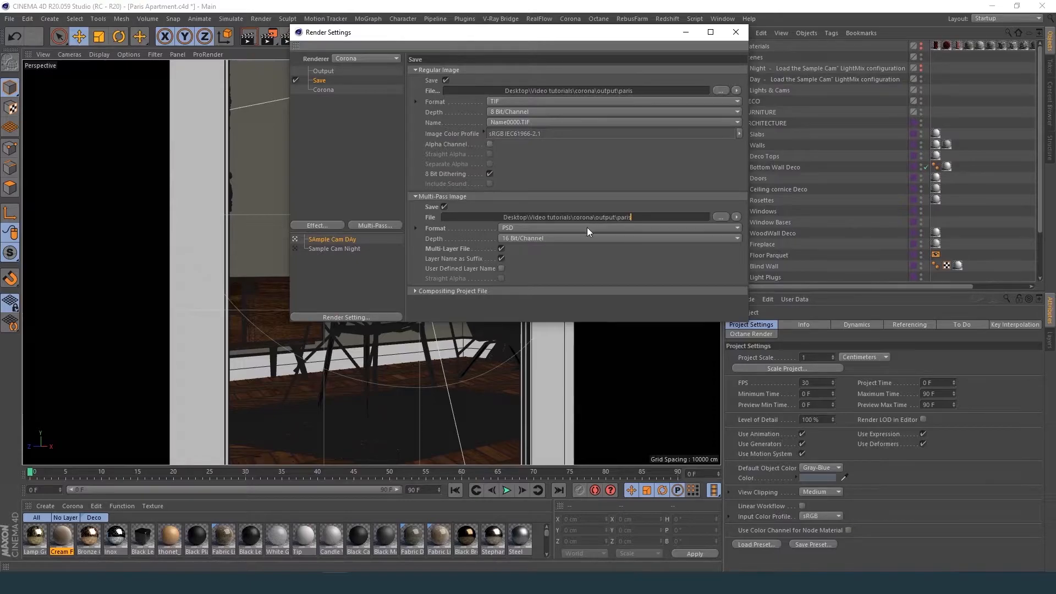
# - Save multi-pass images as separate 16-bit OpenEXR files rather than one multi-layer file
pyautogui.click(613, 227)
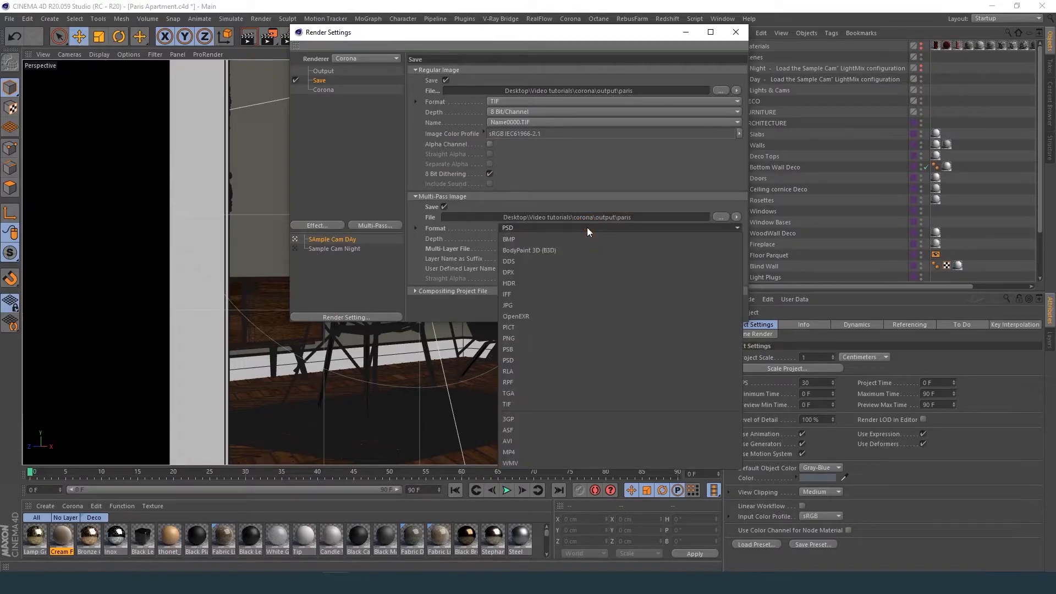
pyautogui.moveTo(557, 317)
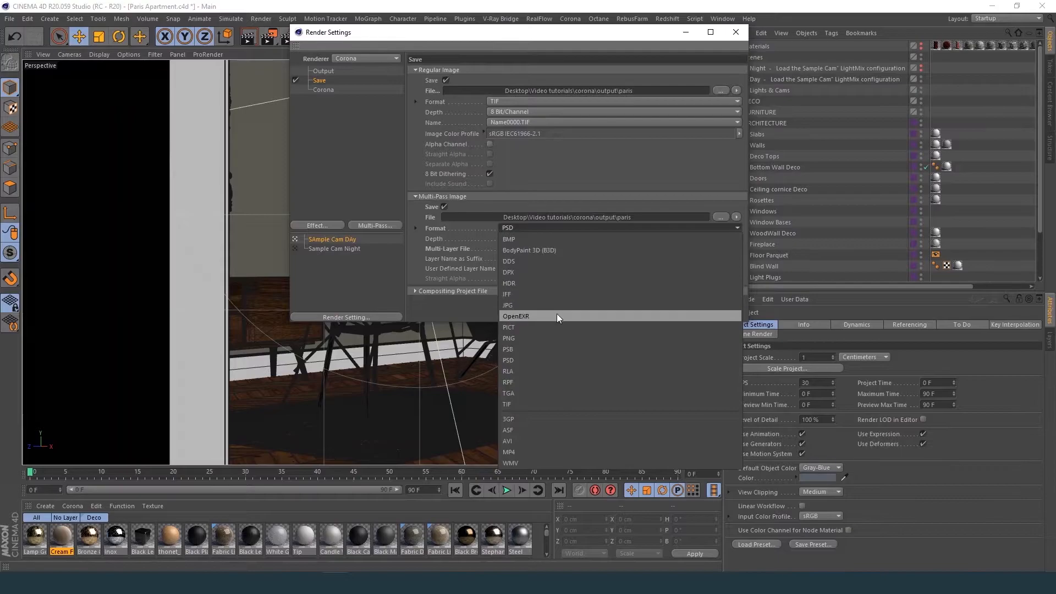
pyautogui.click(516, 315)
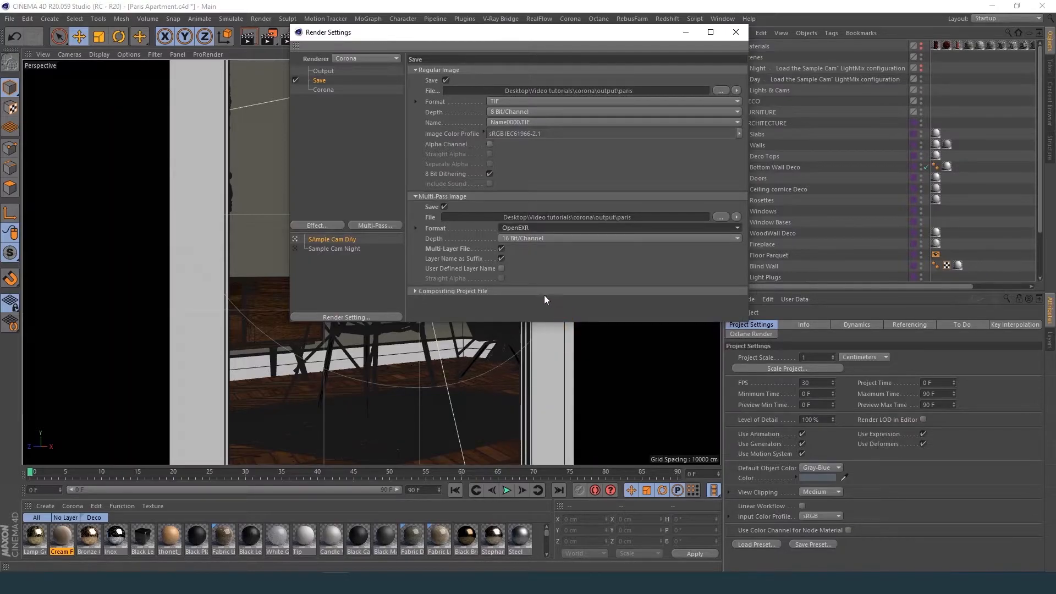
pyautogui.click(502, 248)
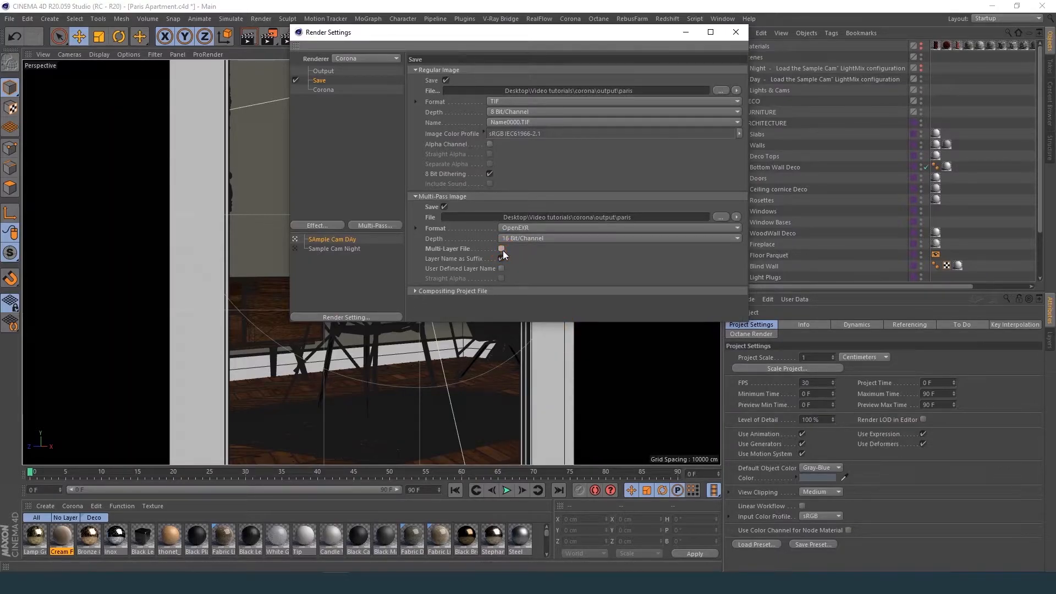
pyautogui.click(502, 249)
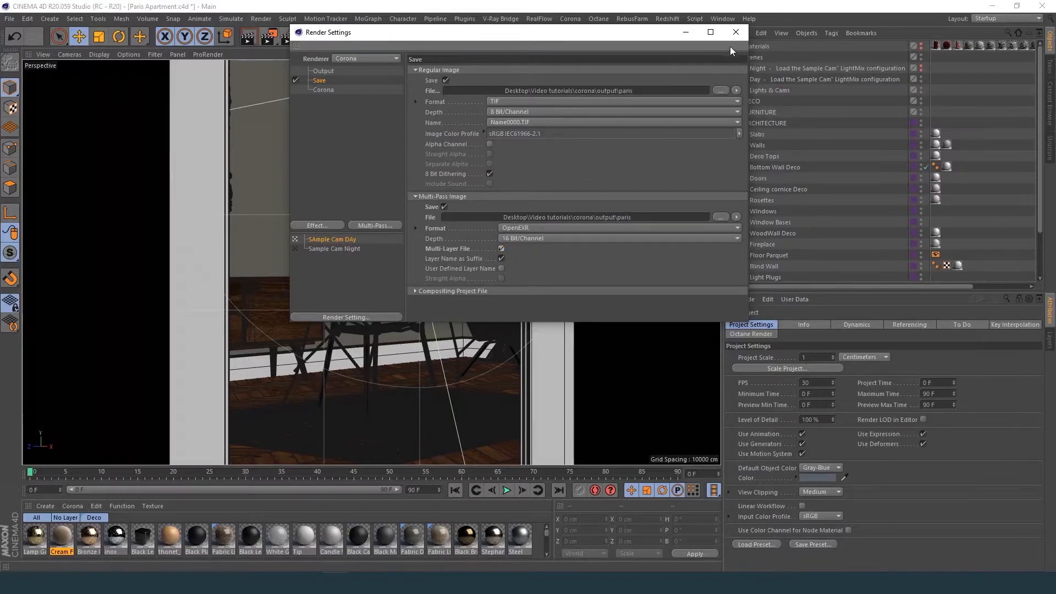
pyautogui.click(734, 32)
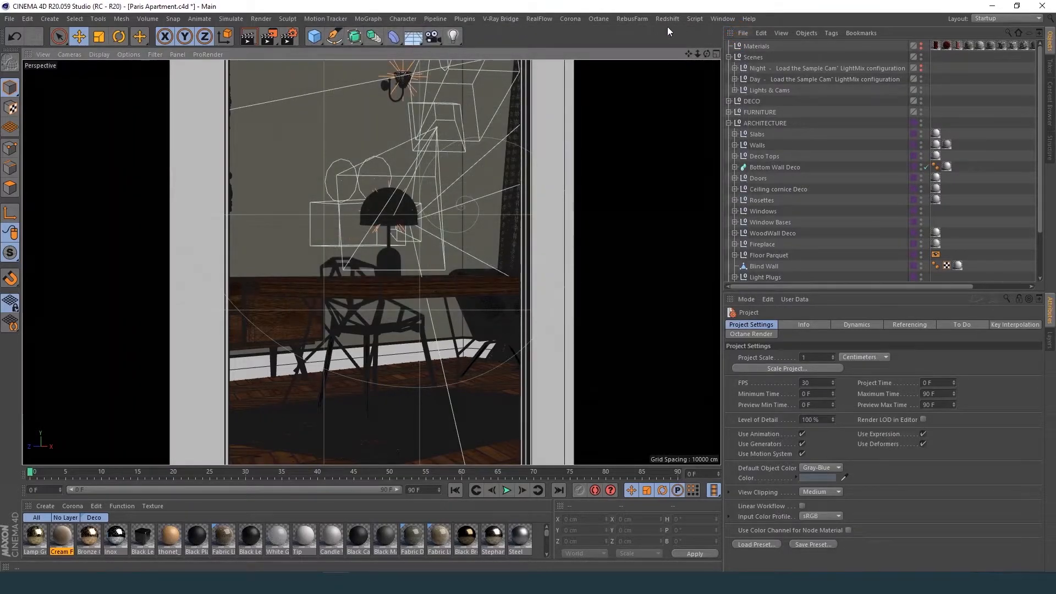
# - Bring up the RebusFarm Render Setup and activate autostart for the farm job
pyautogui.click(632, 18)
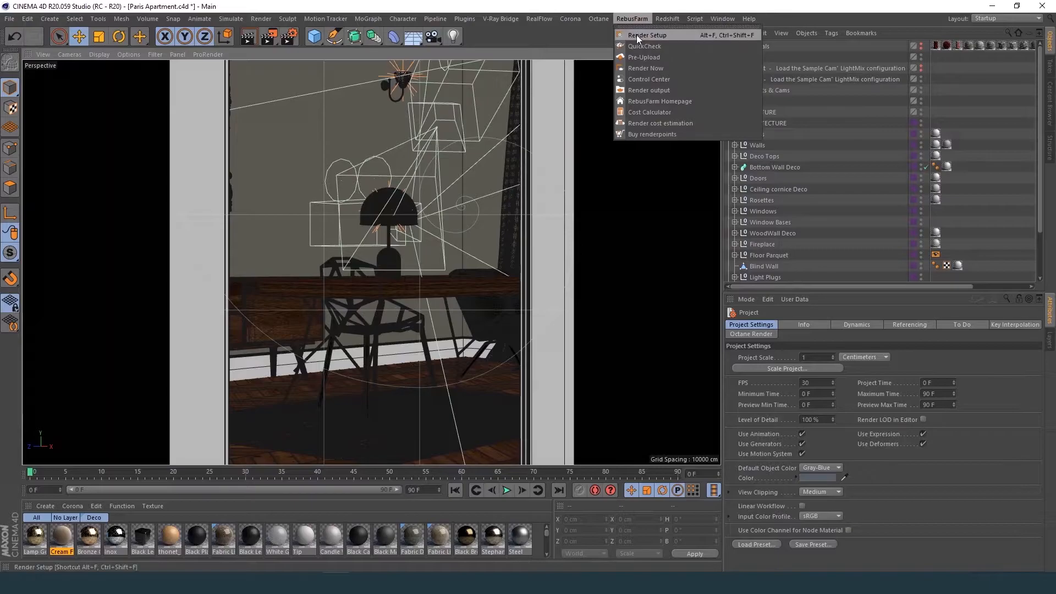
pyautogui.click(647, 35)
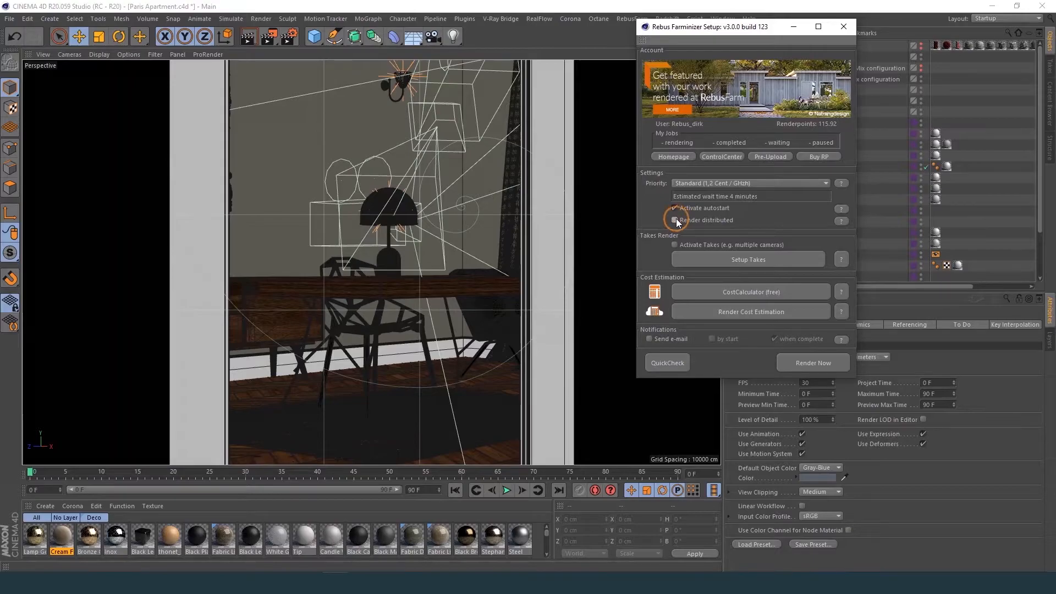
pyautogui.click(674, 209)
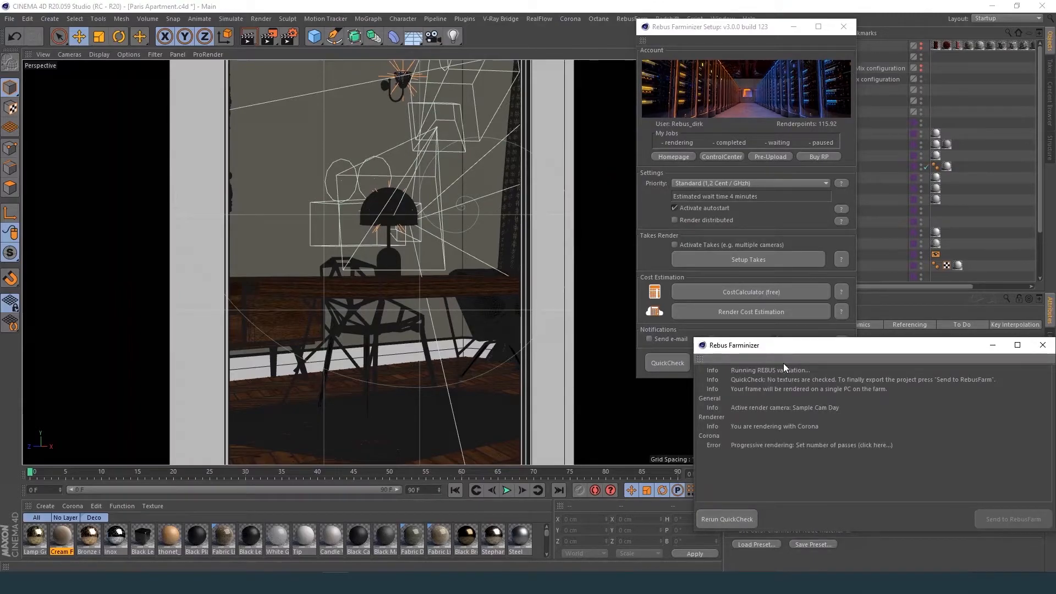
# - Resolve the progressive-rendering error by limiting Corona to 50 max passes
pyautogui.click(811, 445)
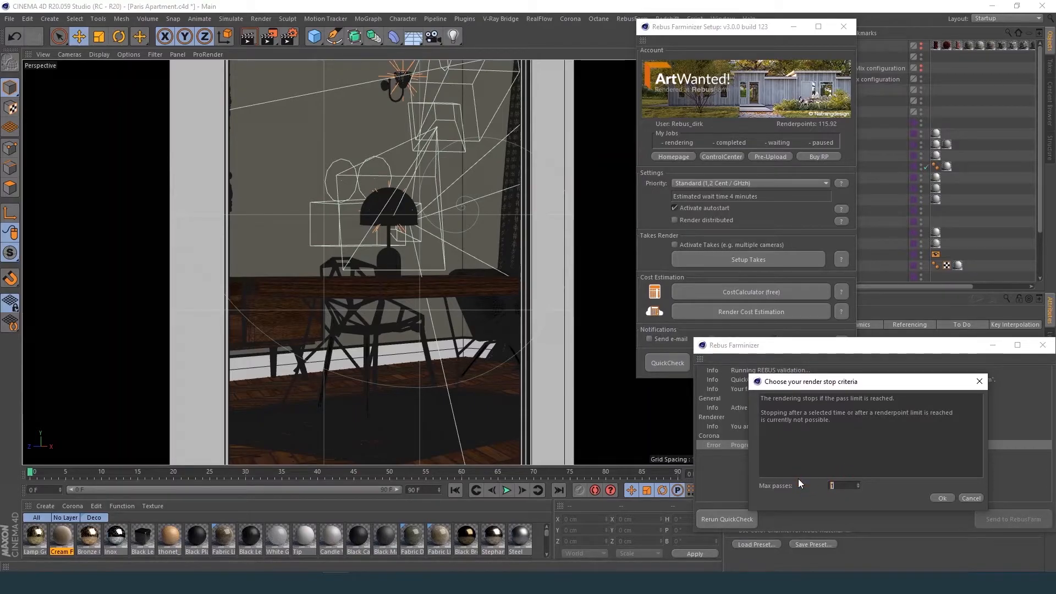
pyautogui.write('50')
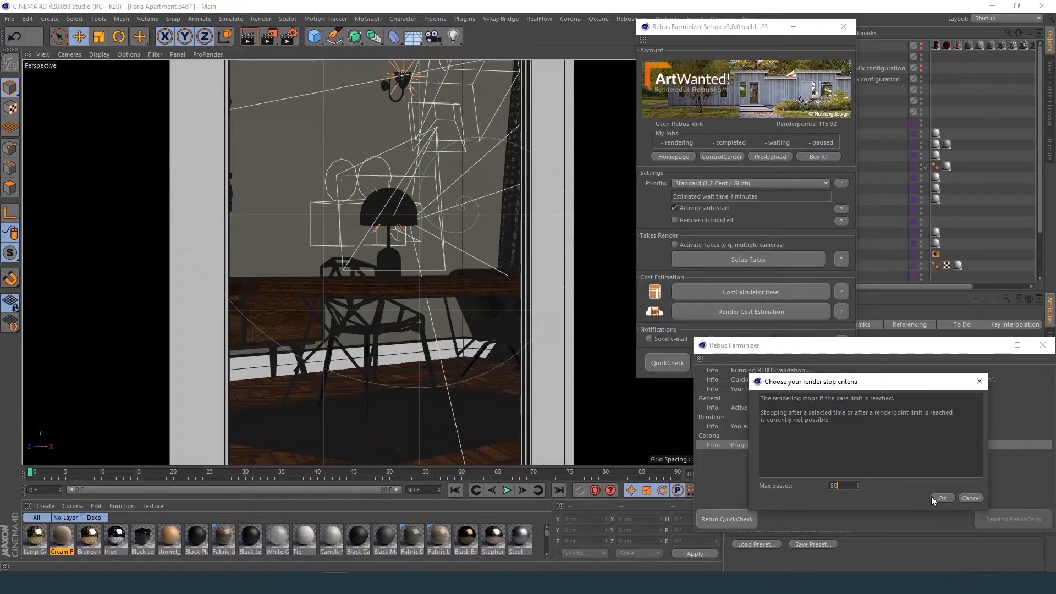
pyautogui.click(941, 498)
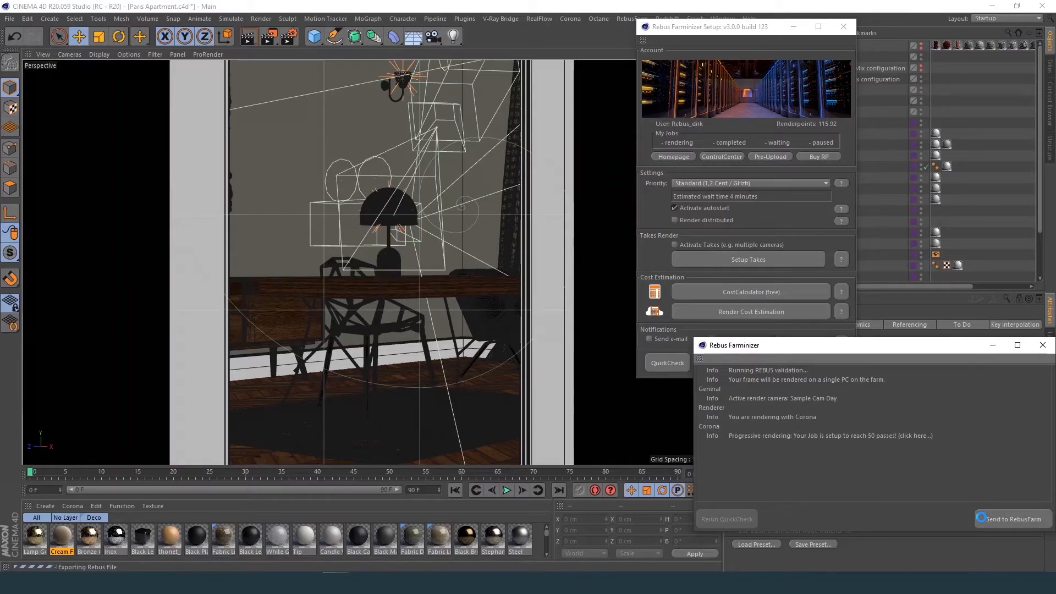
# - Send the job to RebusFarm and follow the upload link to the online ControlCenter
pyautogui.click(1012, 518)
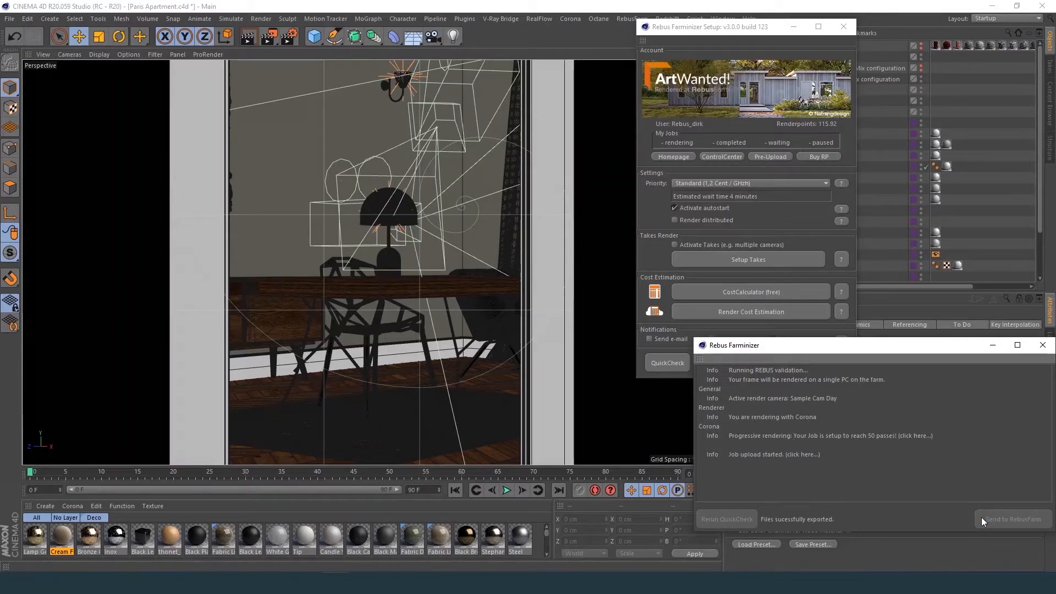
pyautogui.click(801, 454)
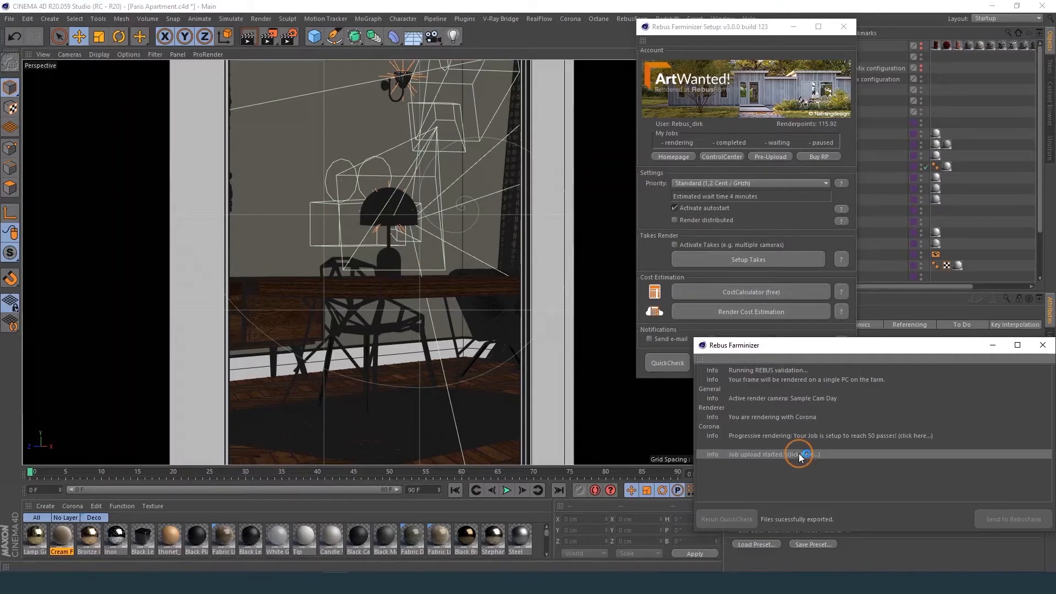
pyautogui.click(806, 454)
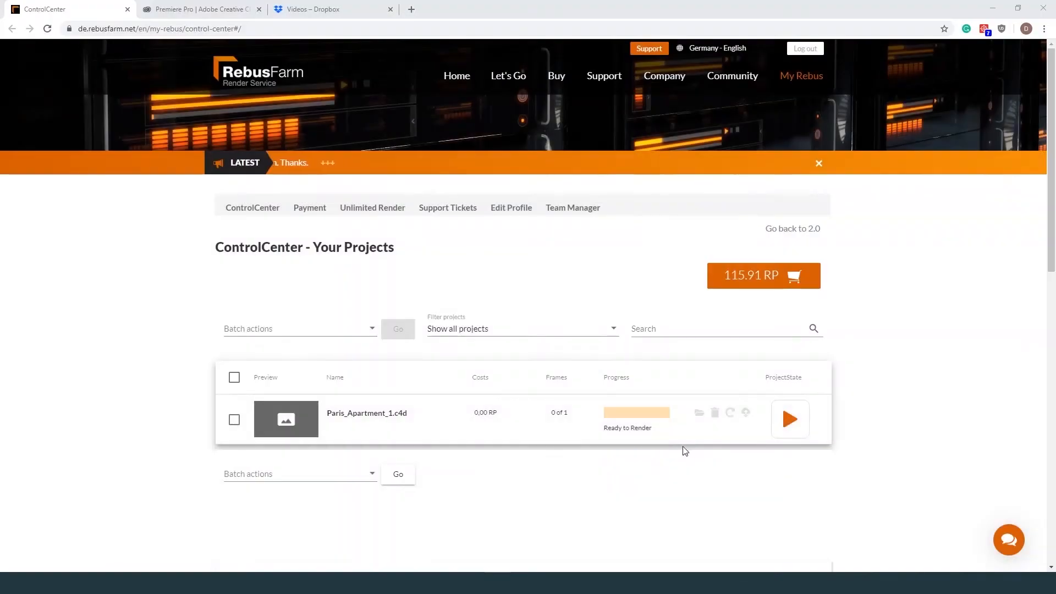
# - Watch Paris_Apartment_1.c4d render its single frame to completion in ControlCenter
pyautogui.click(790, 419)
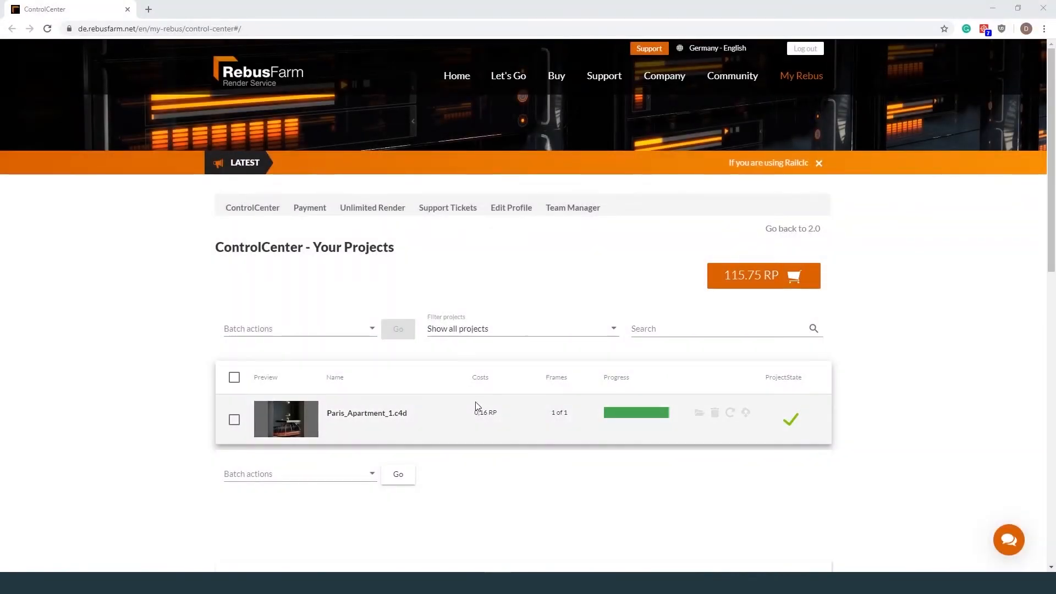
pyautogui.moveTo(699, 413)
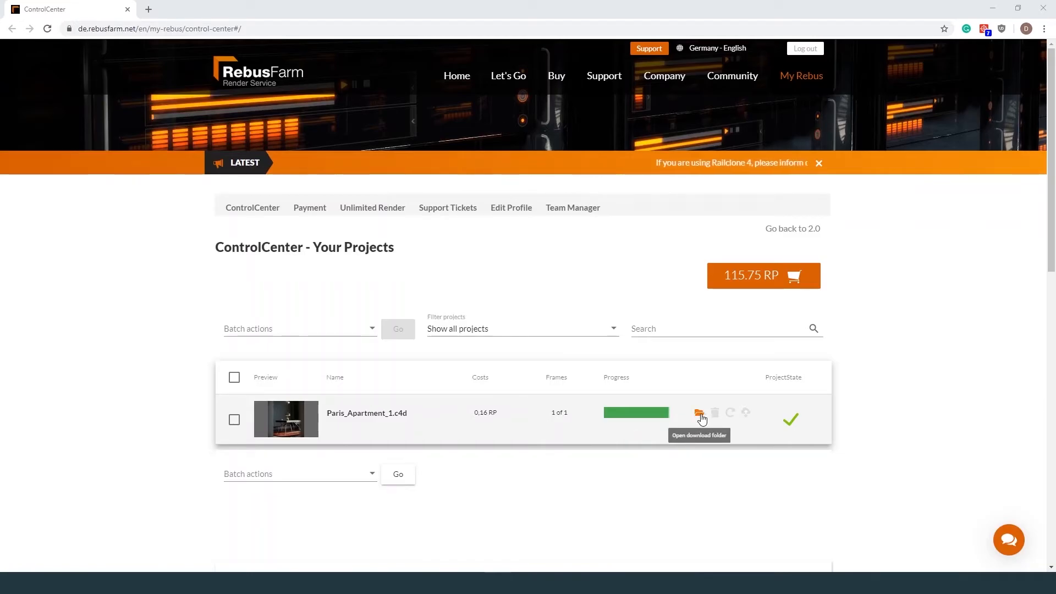